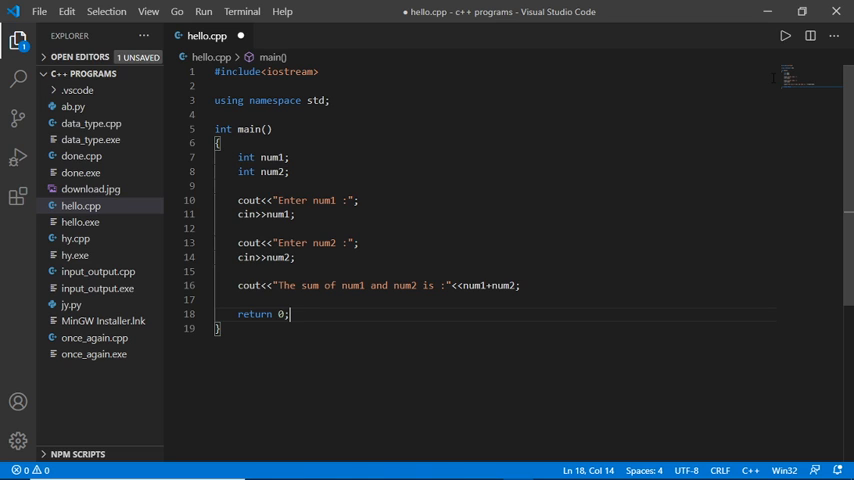
{"action": "mouse_move", "coordinate": [788, 129]}
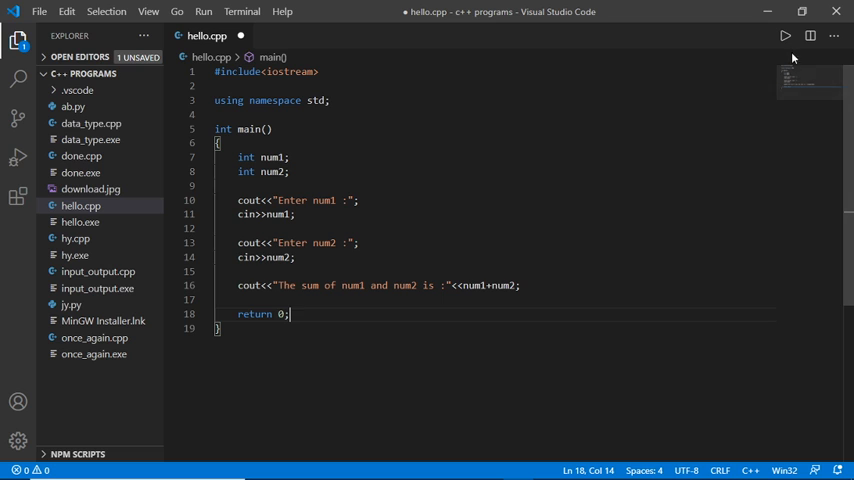
Run hello.cpp with Run Code, dismiss the build task picker, and save the file.
{"action": "left_click", "coordinate": [785, 37]}
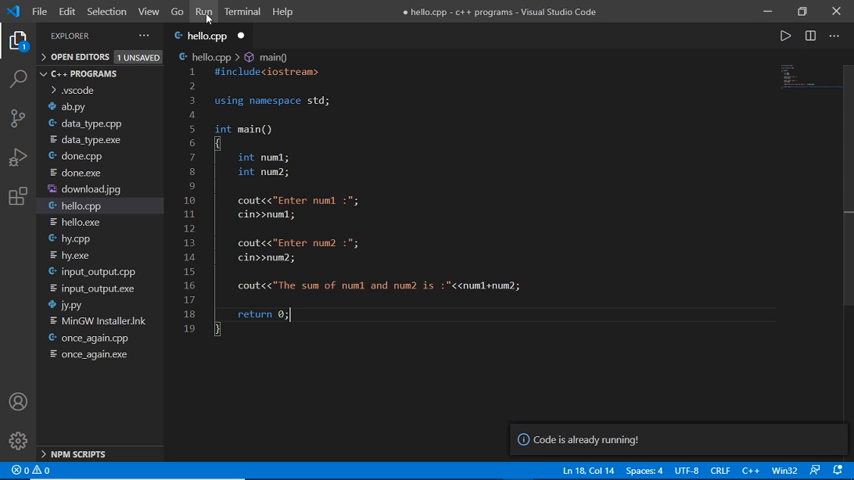
{"action": "left_click", "coordinate": [203, 11]}
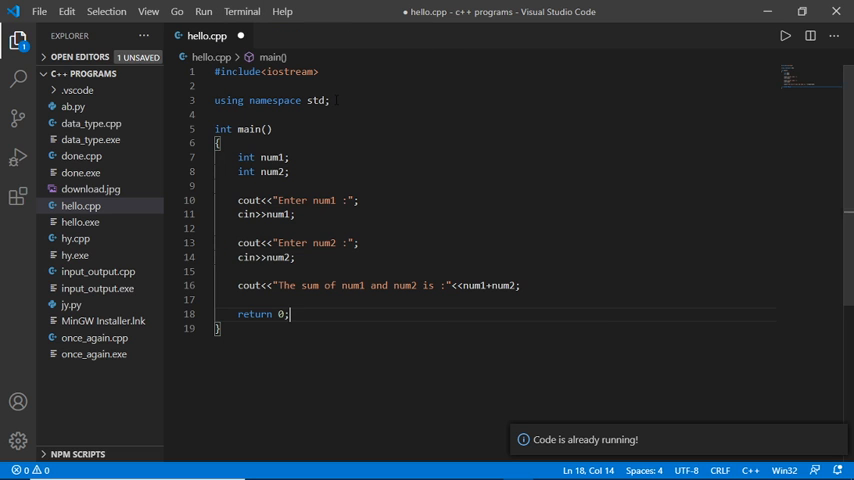
{"action": "left_click", "coordinate": [786, 36]}
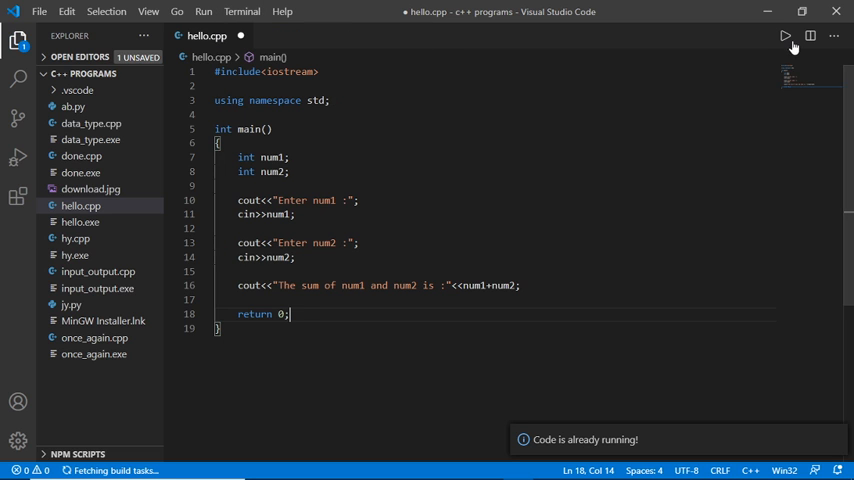
{"action": "left_click", "coordinate": [785, 37]}
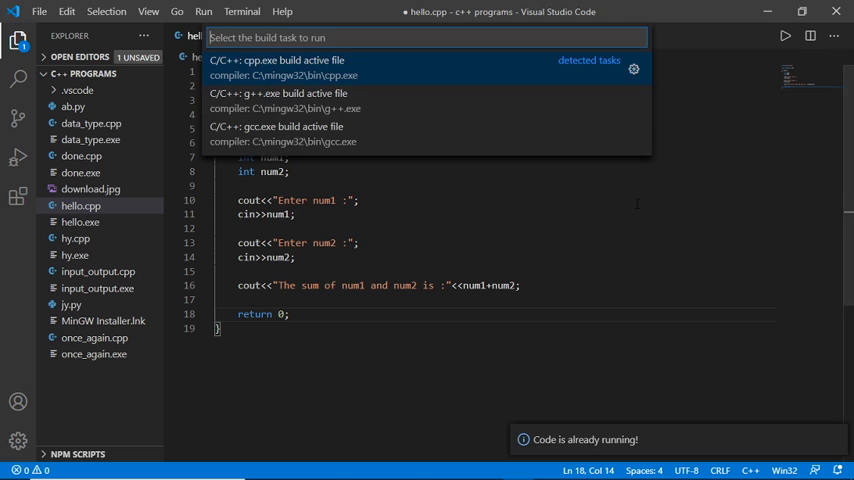
{"action": "key", "text": "Escape"}
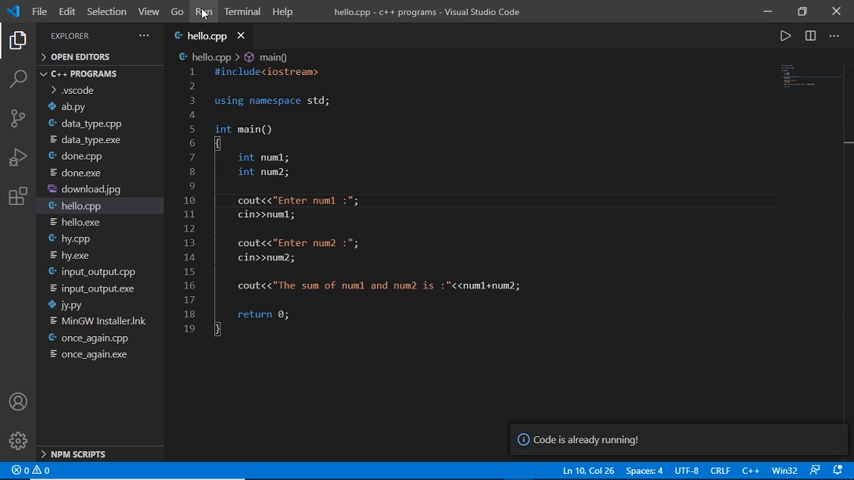
Open a new integrated terminal and run hello.cpp again with Run Code.
{"action": "left_click", "coordinate": [241, 11]}
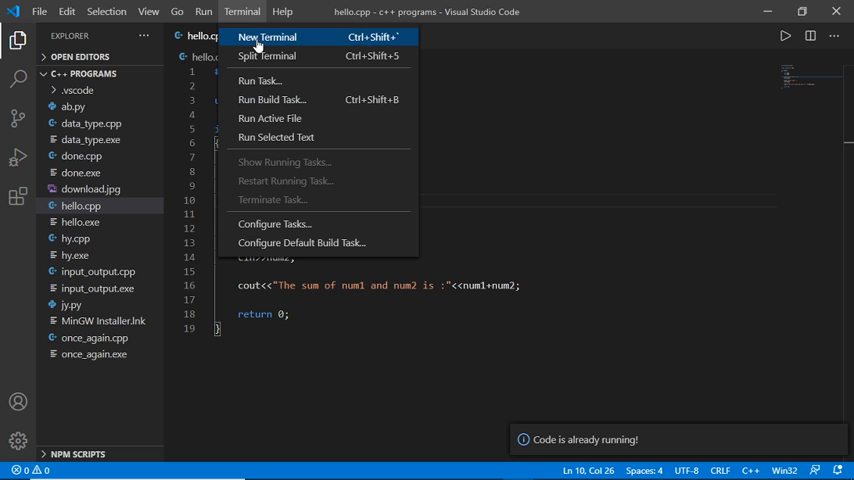
{"action": "left_click", "coordinate": [267, 37]}
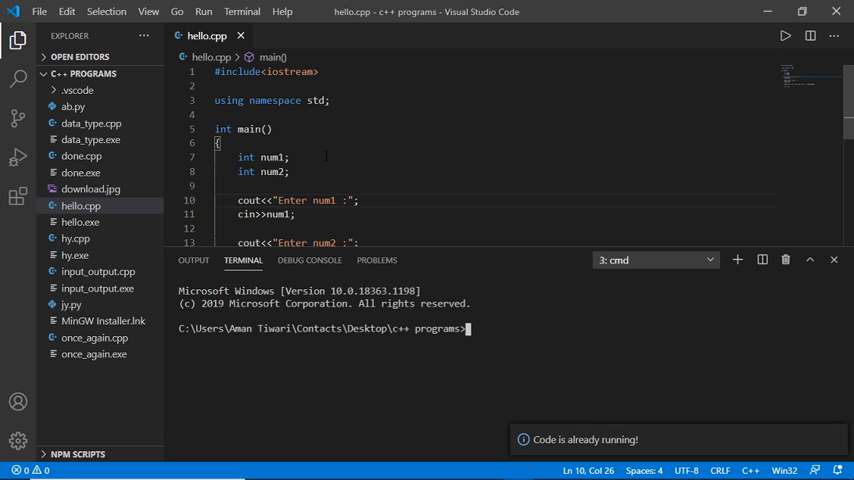
{"action": "left_click", "coordinate": [784, 36]}
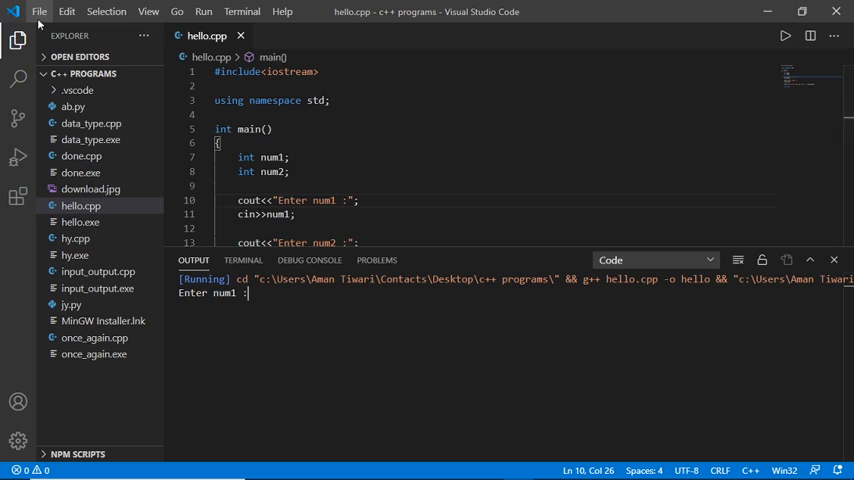
Open Settings, search 'coderunner', and scroll to Code-runner: Run In Terminal.
{"action": "left_click", "coordinate": [39, 11]}
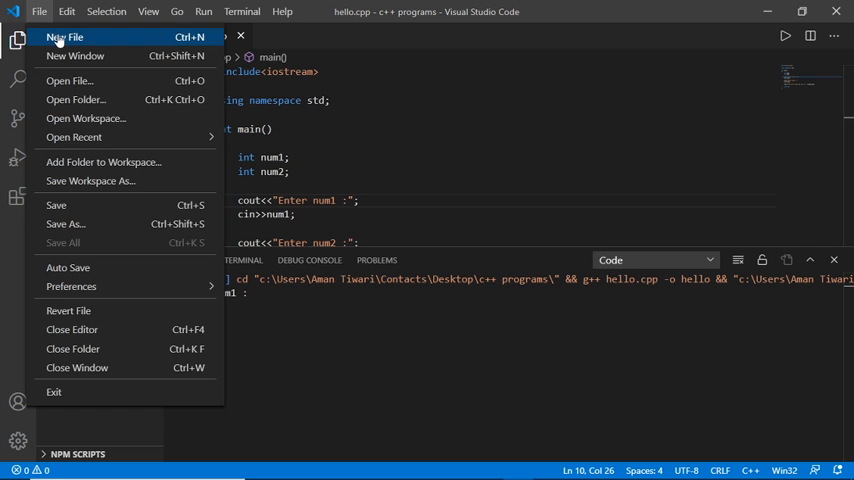
{"action": "mouse_move", "coordinate": [72, 287]}
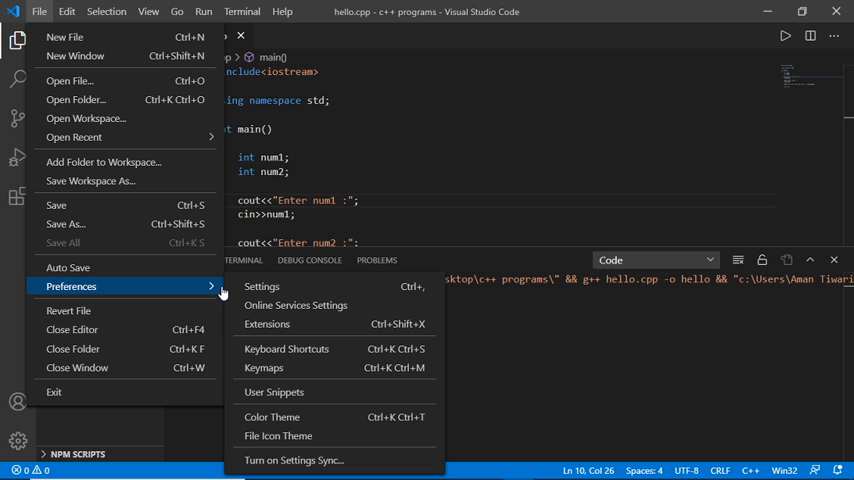
{"action": "left_click", "coordinate": [261, 287]}
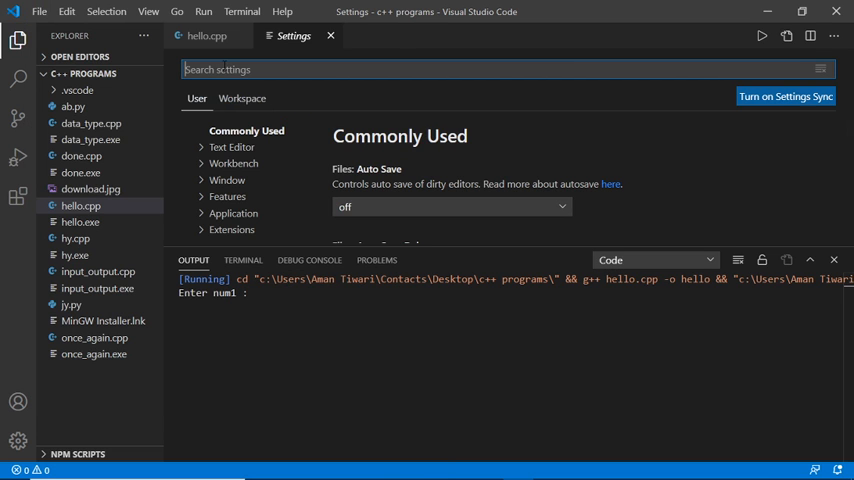
{"action": "type", "text": "coderunner"}
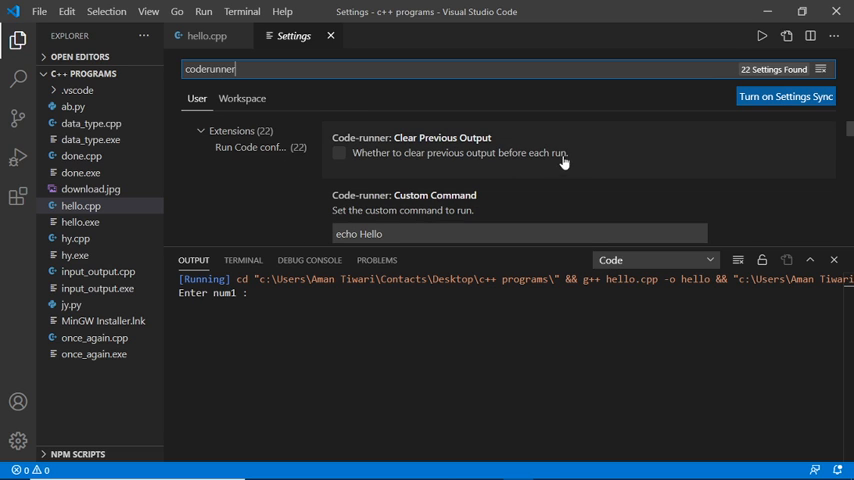
{"action": "scroll", "scroll_direction": "down", "scroll_amount": 3}
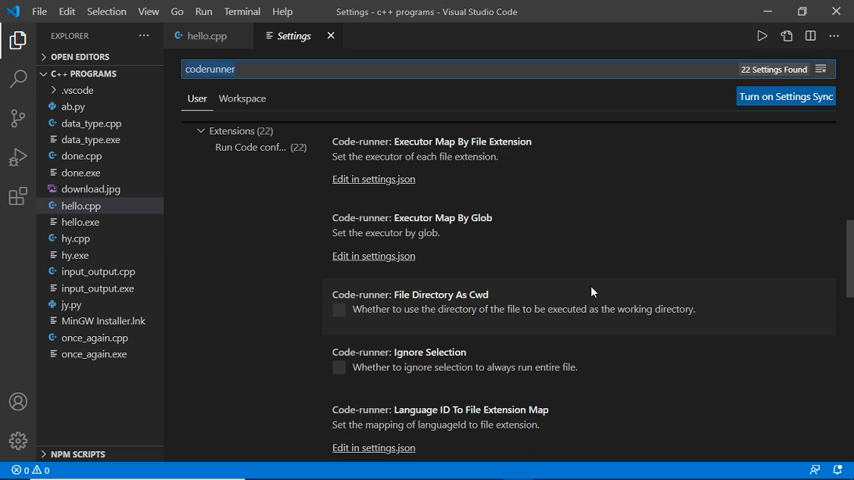
{"action": "scroll", "scroll_direction": "down", "scroll_amount": 3}
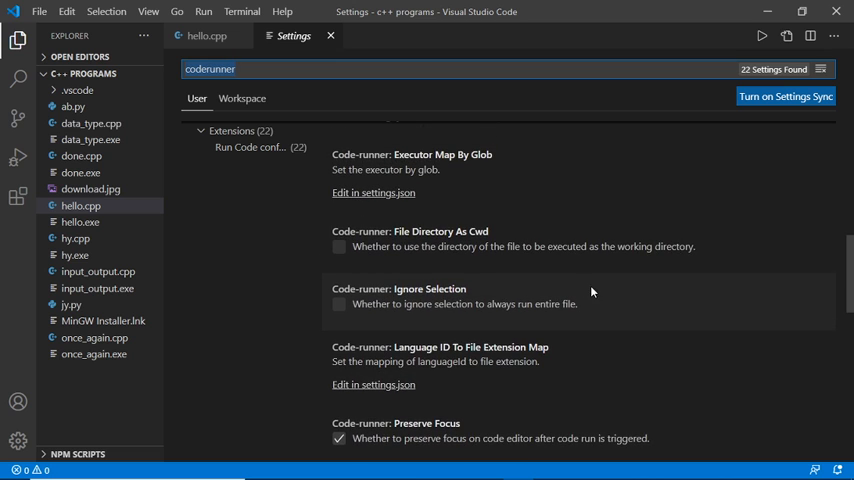
{"action": "scroll", "scroll_direction": "down", "scroll_amount": 3}
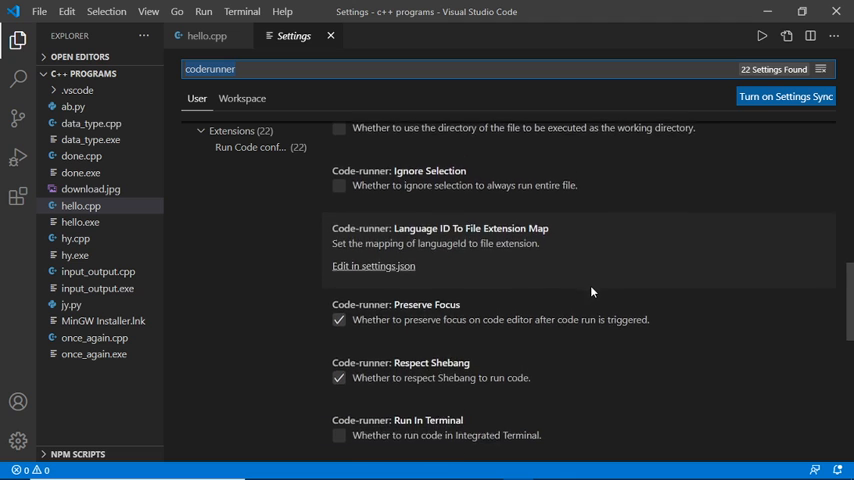
{"action": "scroll", "scroll_direction": "down", "scroll_amount": 3}
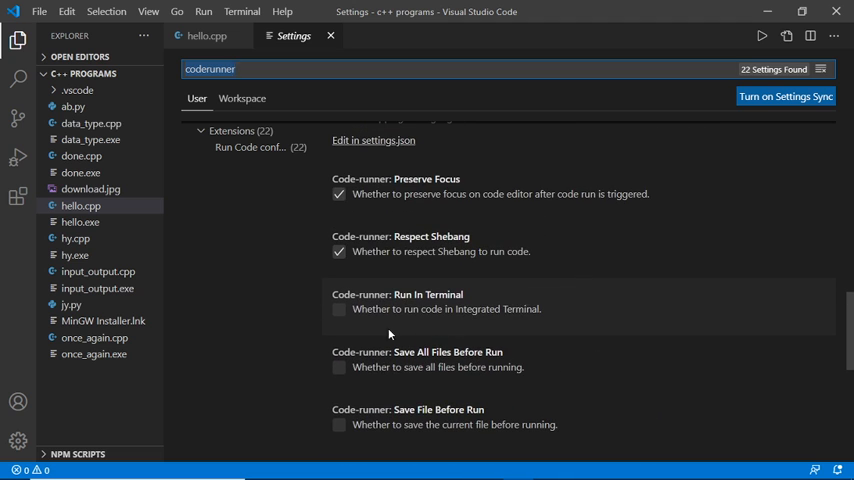
{"action": "mouse_move", "coordinate": [390, 309]}
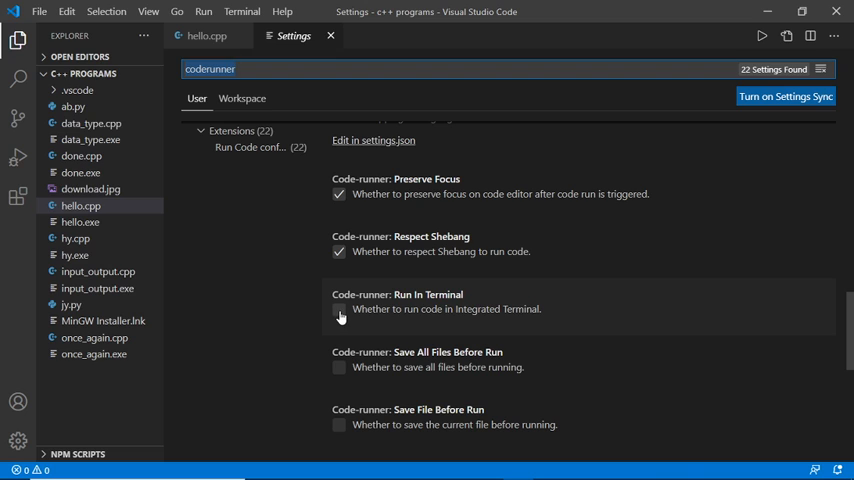
Enable Code Runner's Run In Terminal option and return to the hello.cpp tab.
{"action": "left_click", "coordinate": [339, 309]}
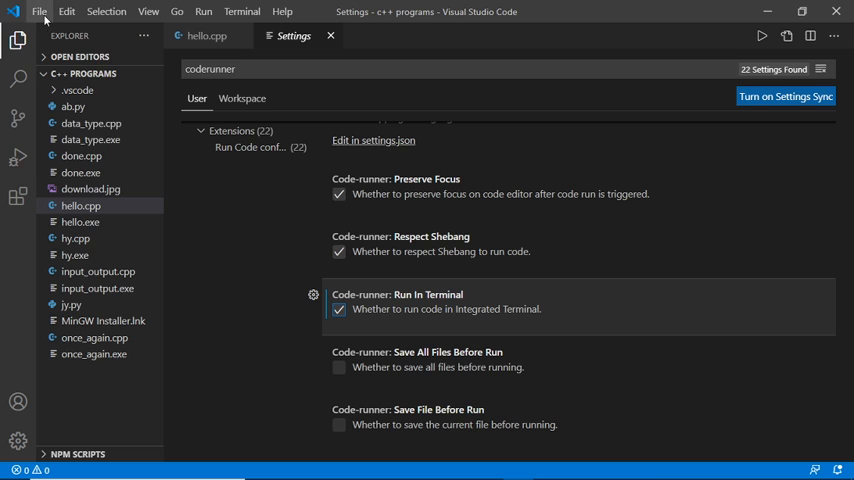
{"action": "left_click", "coordinate": [39, 11]}
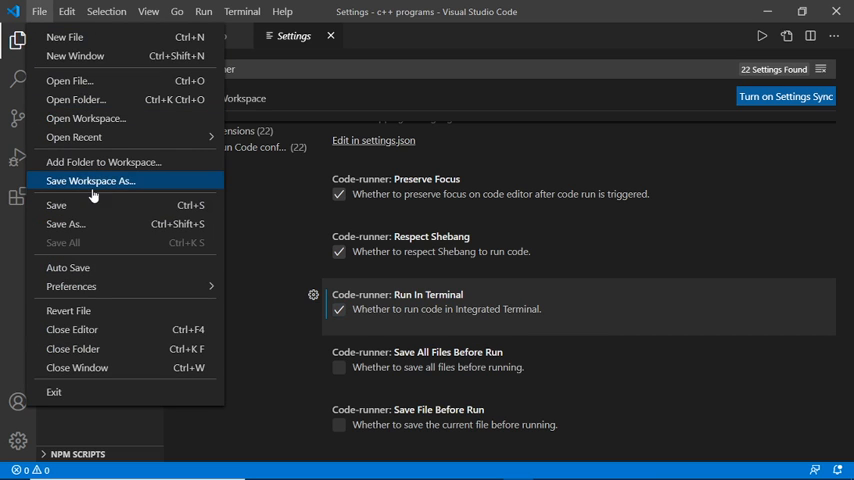
{"action": "mouse_move", "coordinate": [91, 205]}
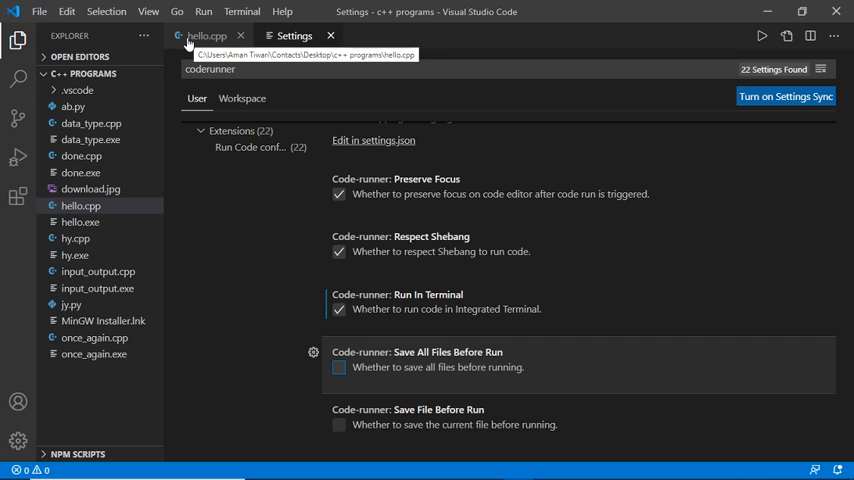
{"action": "left_click", "coordinate": [206, 35]}
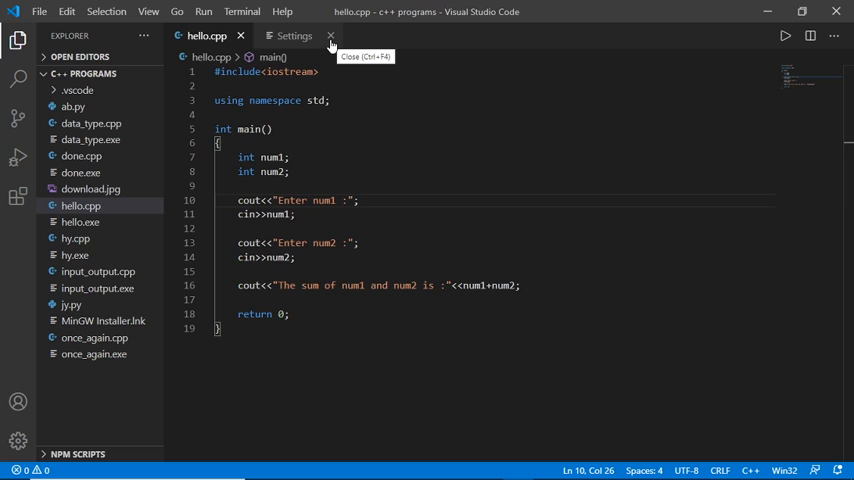
Close Settings, retry Run Code, then open and close a new terminal panel.
{"action": "left_click", "coordinate": [330, 36]}
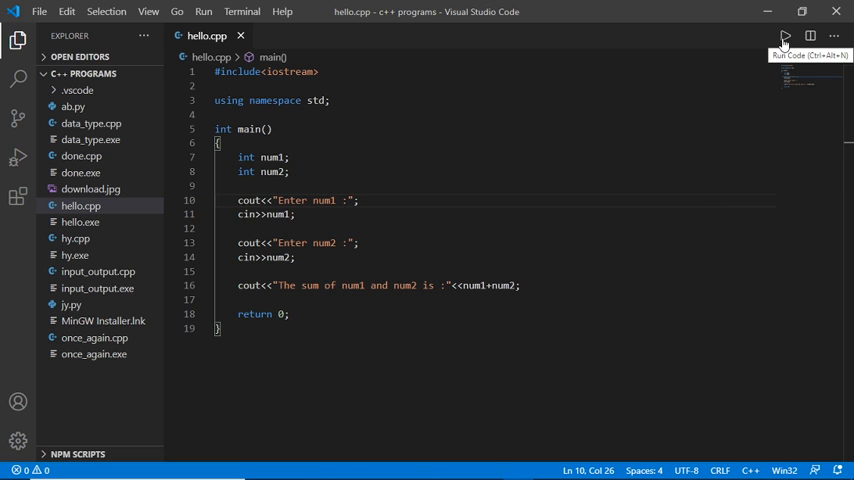
{"action": "left_click", "coordinate": [786, 36]}
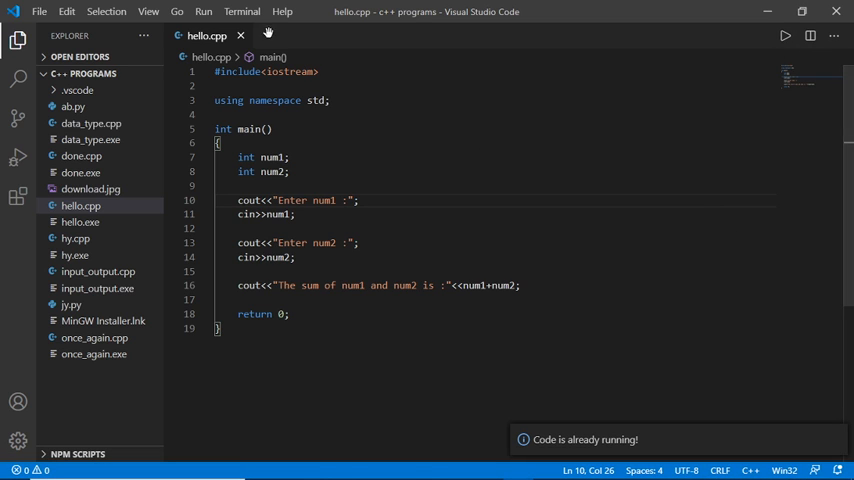
{"action": "left_click", "coordinate": [241, 11]}
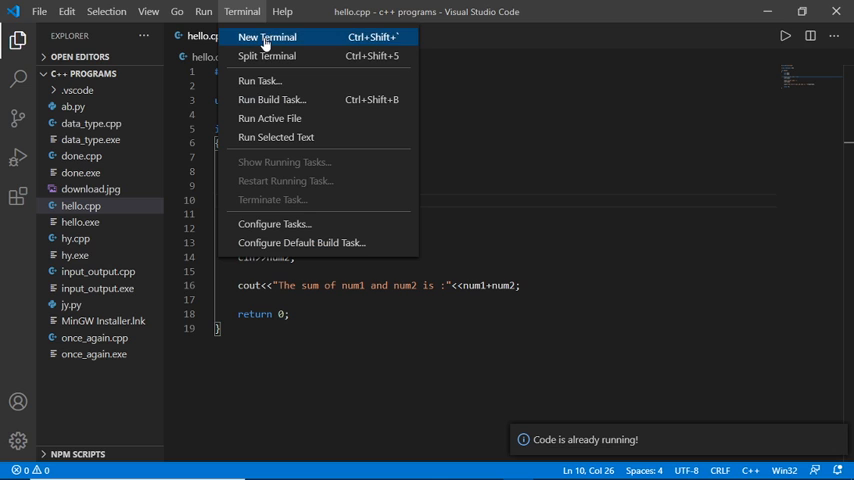
{"action": "left_click", "coordinate": [267, 37]}
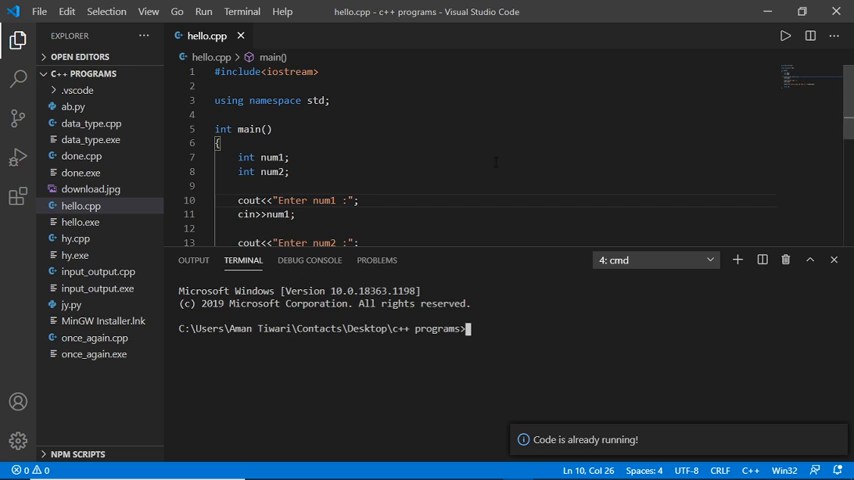
{"action": "left_click", "coordinate": [193, 260]}
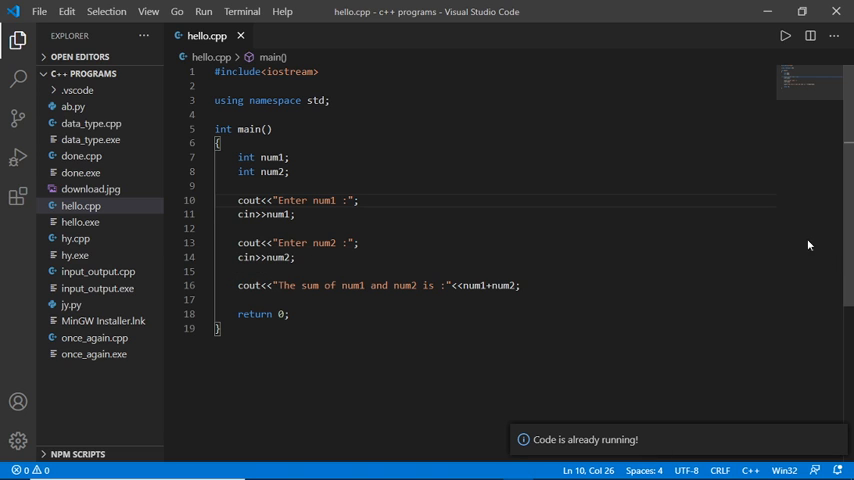
{"action": "mouse_move", "coordinate": [836, 11]}
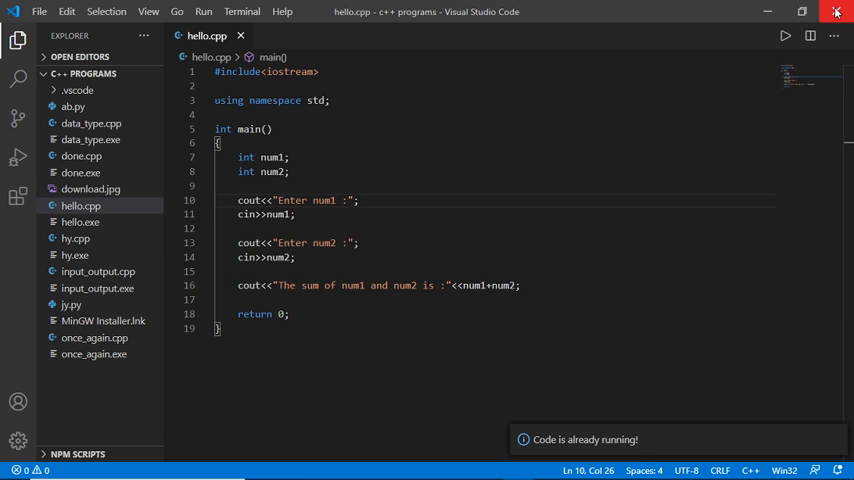
Quit Visual Studio Code and relaunch it from the desktop.
{"action": "left_click", "coordinate": [836, 11]}
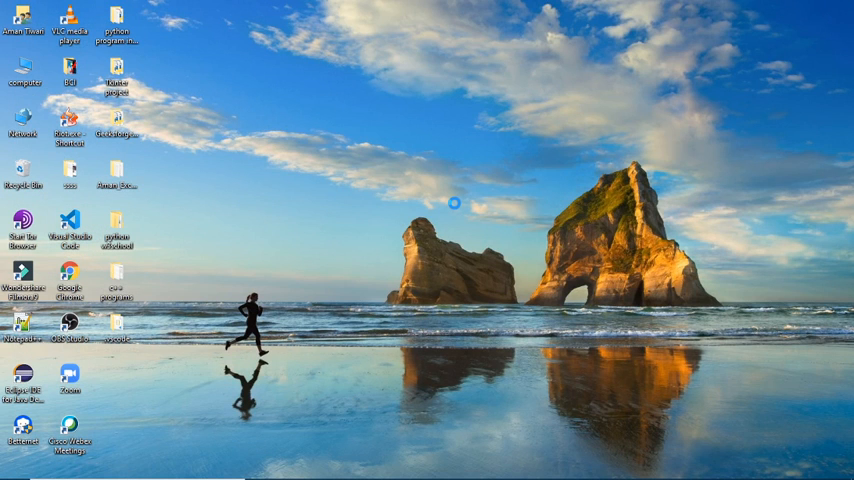
{"action": "right_click", "coordinate": [455, 205]}
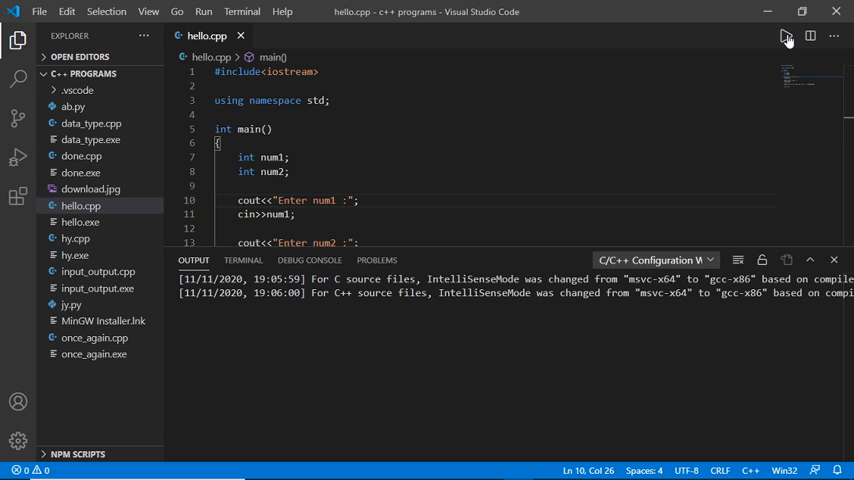
Run hello.cpp in the terminal, entering 10 and 30 to get the sum 40.
{"action": "left_click", "coordinate": [786, 36]}
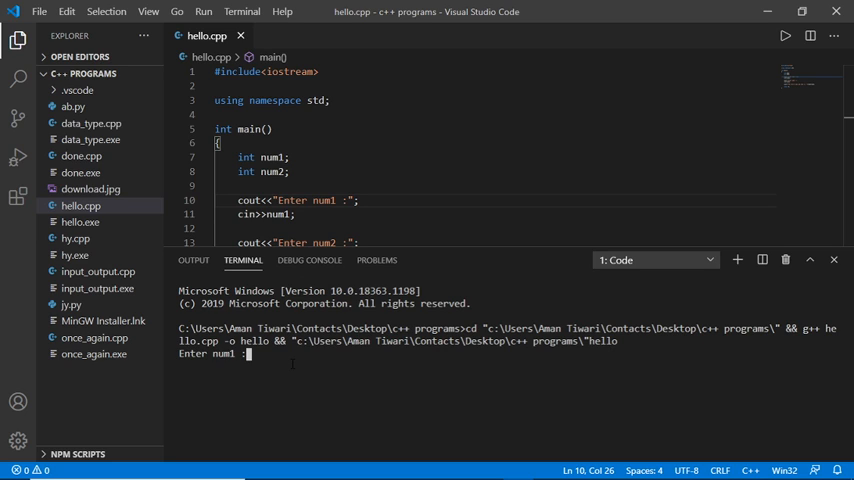
{"action": "type", "text": "10"}
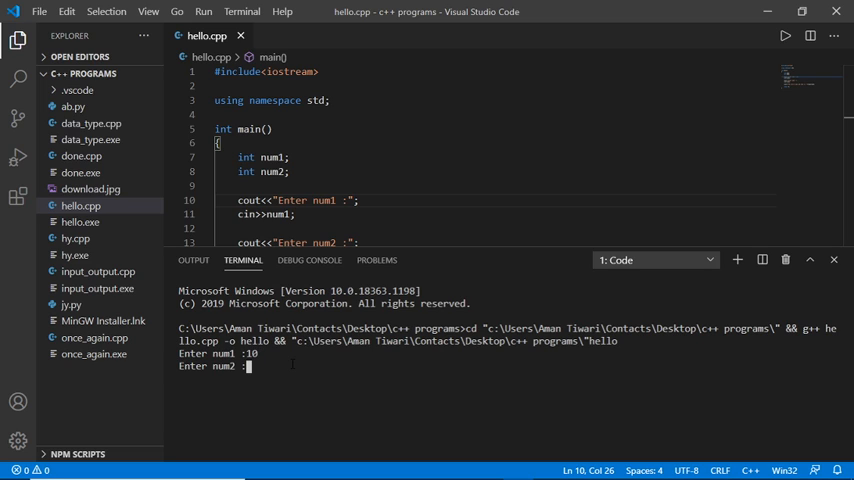
{"action": "type", "text": "30"}
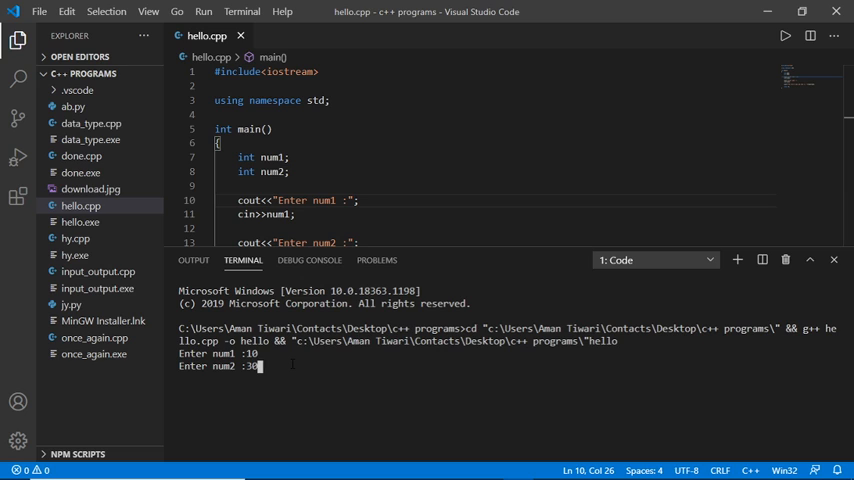
{"action": "key", "text": "enter"}
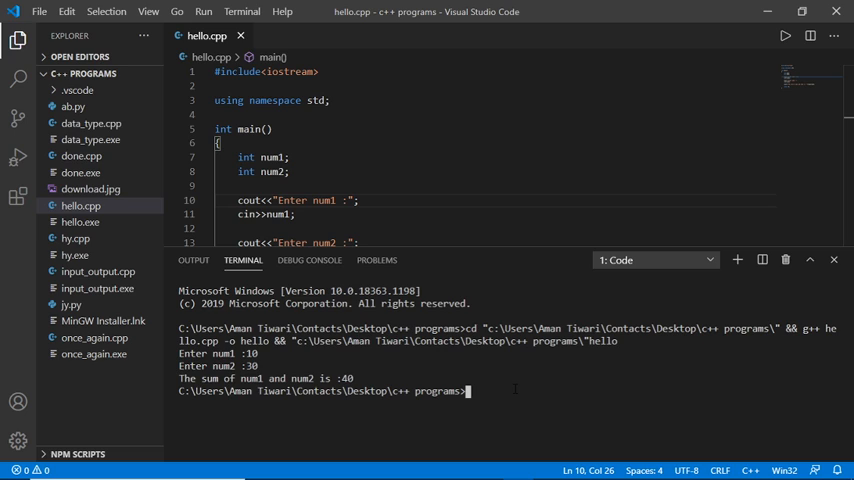
{"action": "mouse_move", "coordinate": [818, 274]}
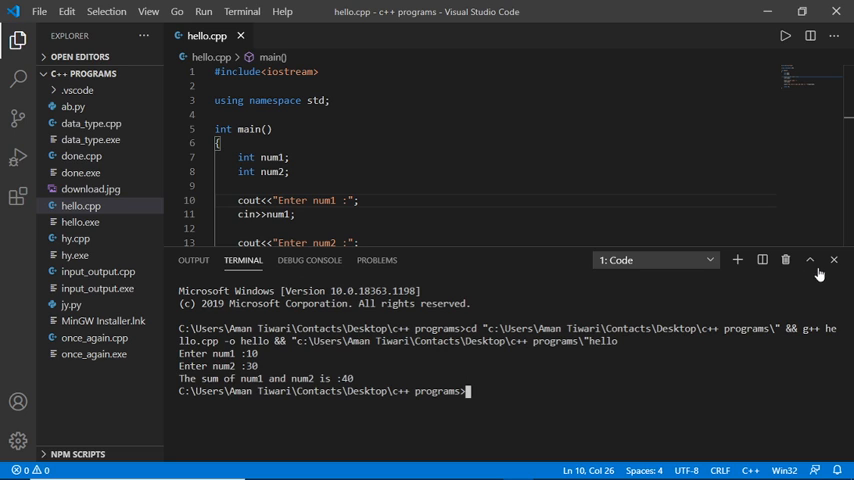